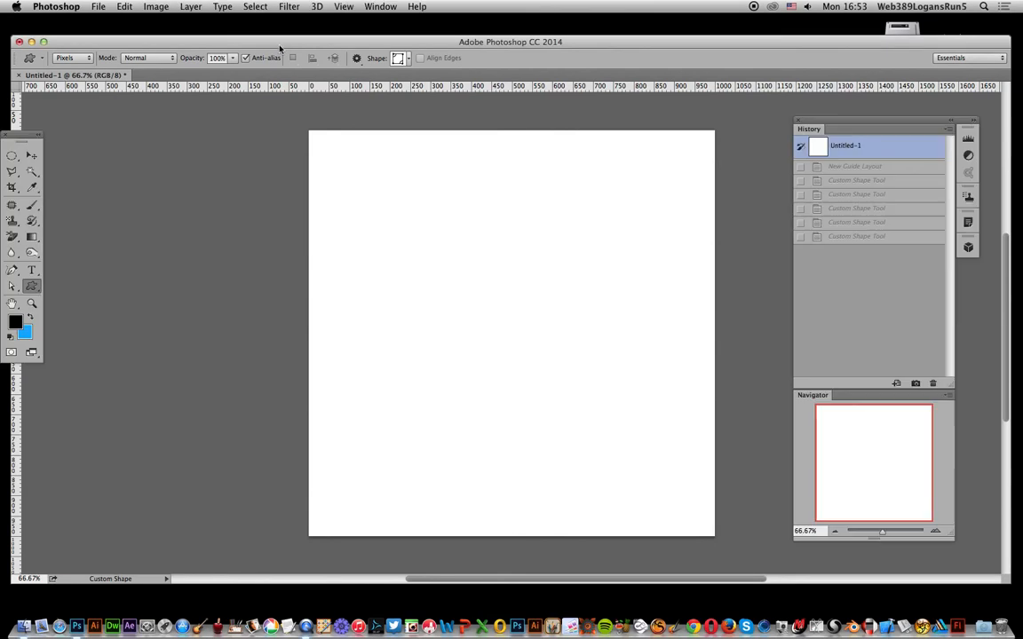
mouse_move(282, 50)
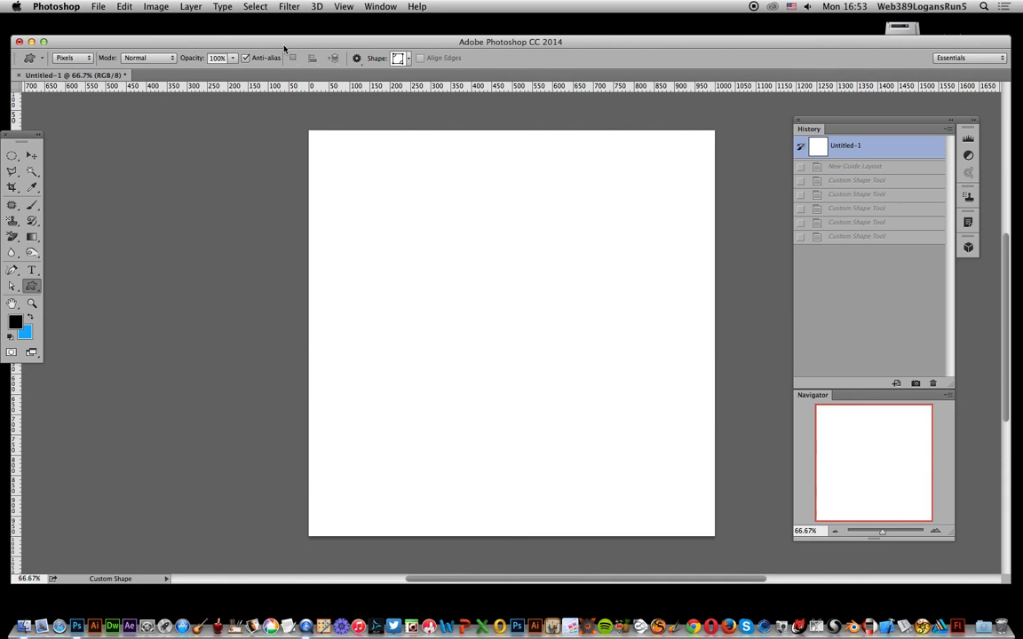
mouse_move(426, 72)
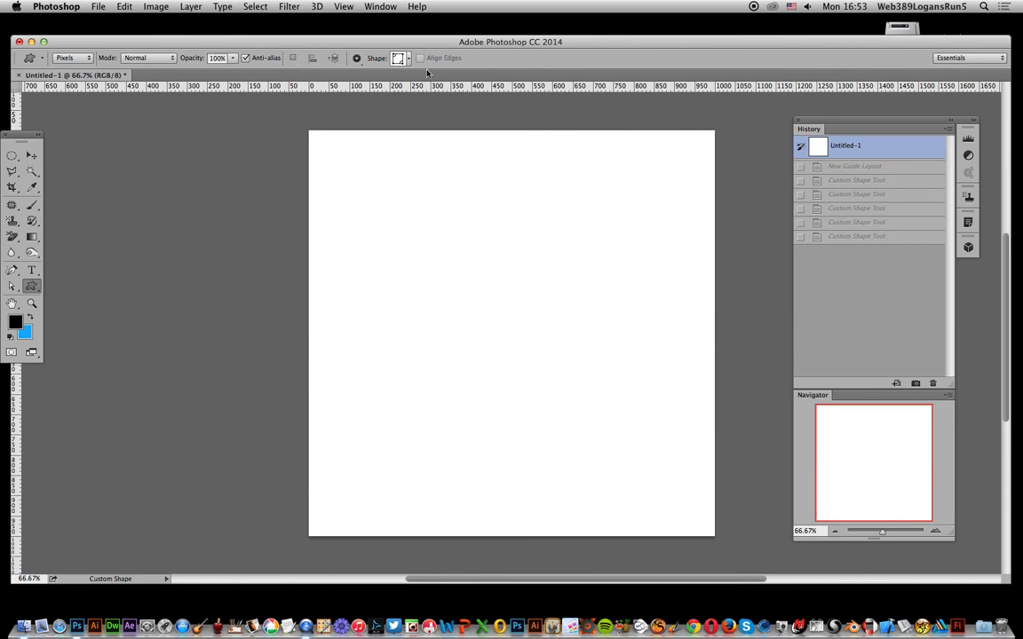
mouse_move(64, 74)
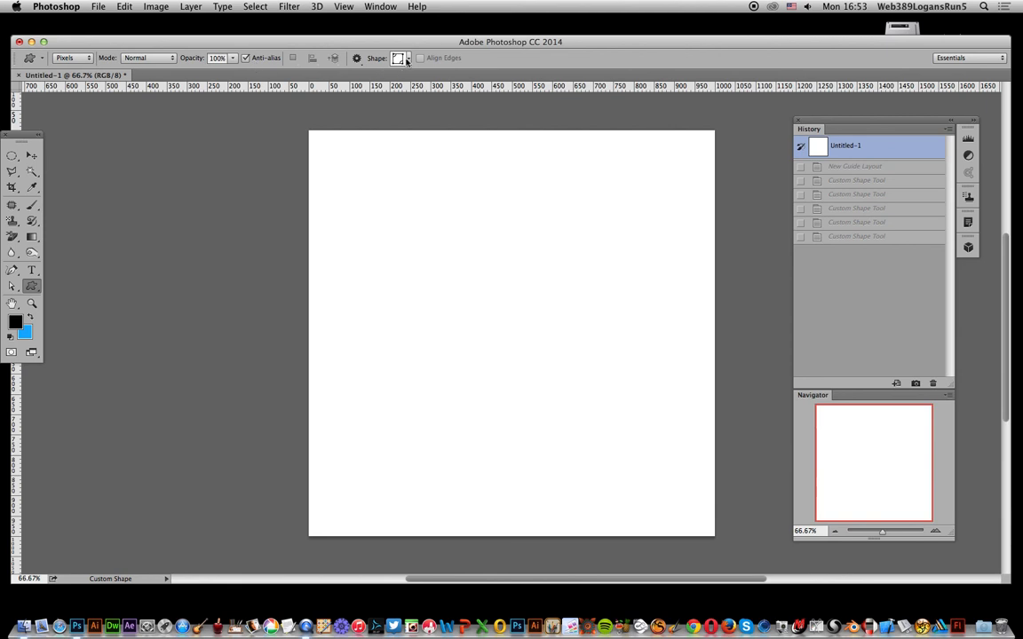
Draw a large trial frame shape across the canvas and undo it.
click(404, 57)
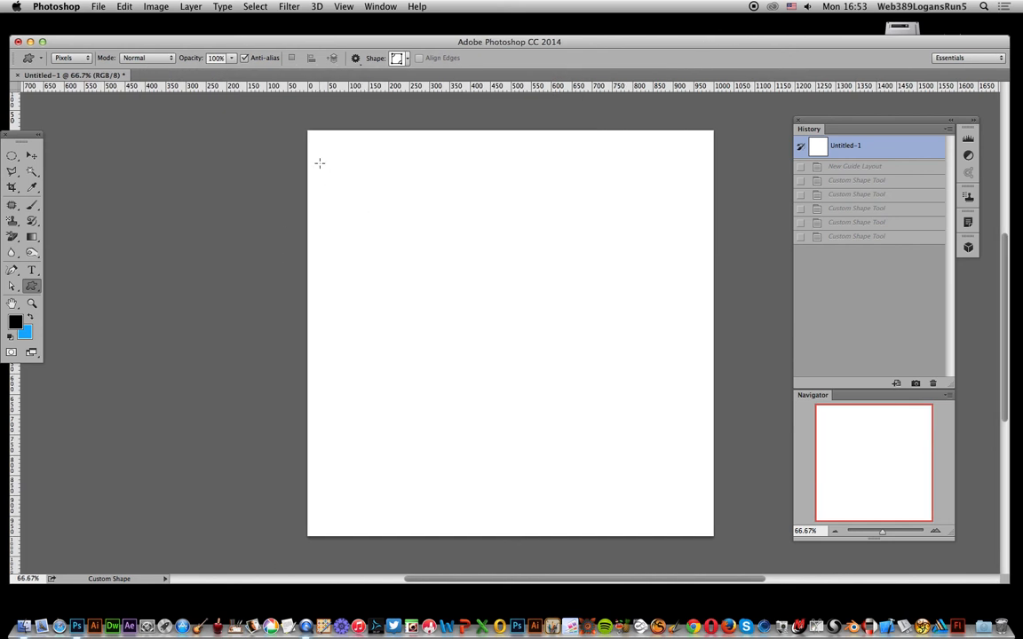
drag(355, 187, 657, 480)
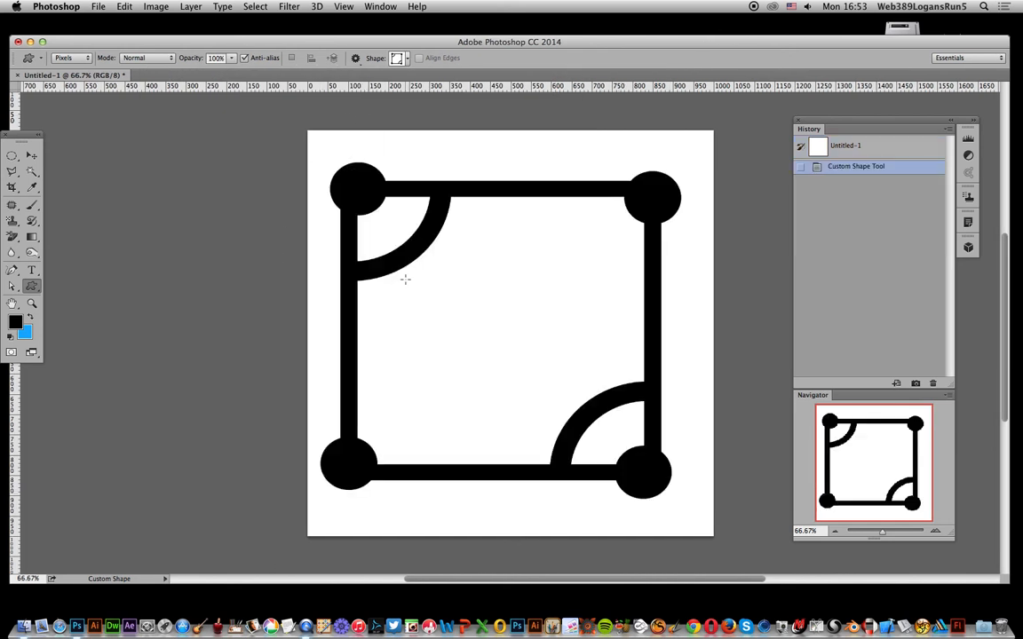
mouse_move(545, 260)
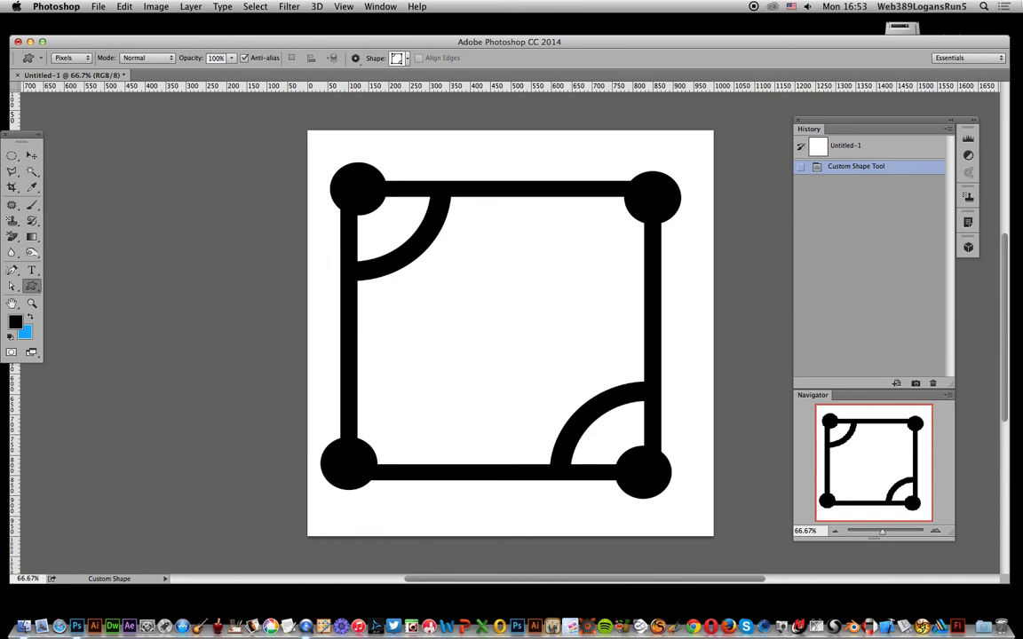
key(cmd+z)
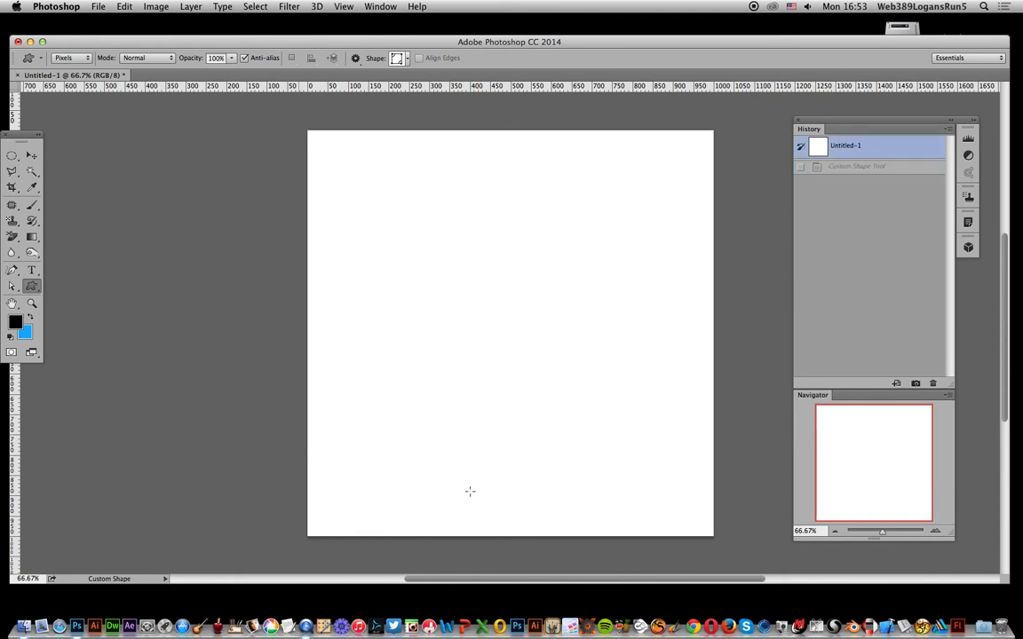
mouse_move(377, 27)
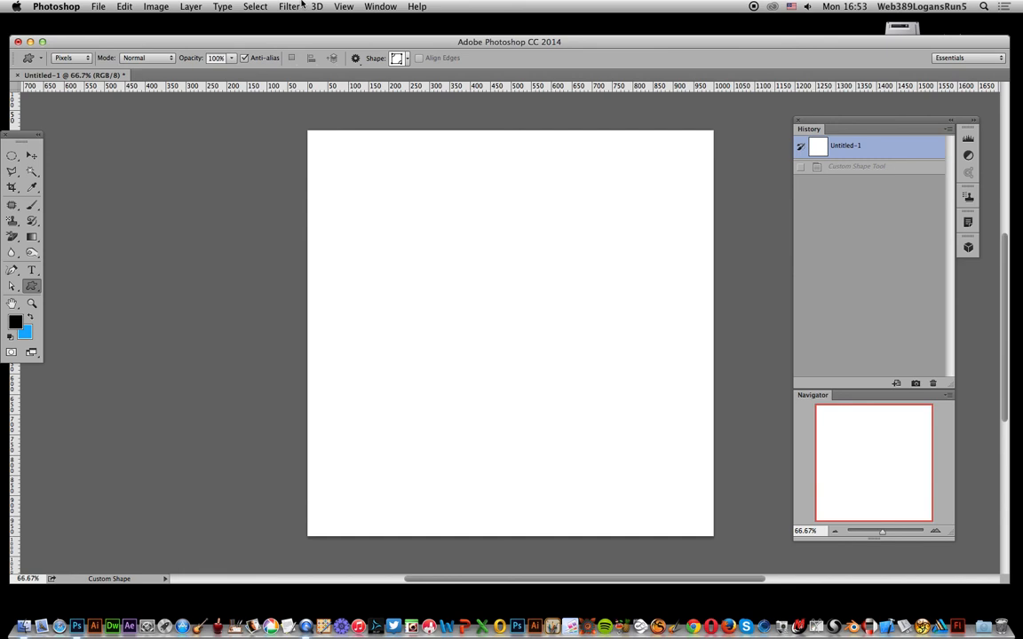
Add a New Guide Layout of 9 columns by 9 rows with Snap To Guides enabled.
click(345, 7)
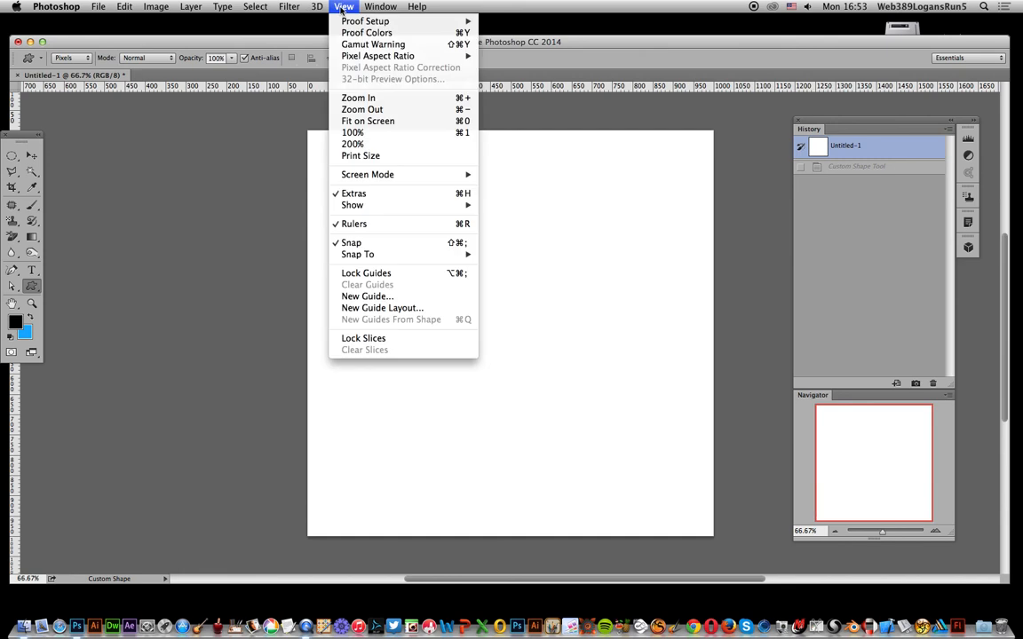
mouse_move(358, 254)
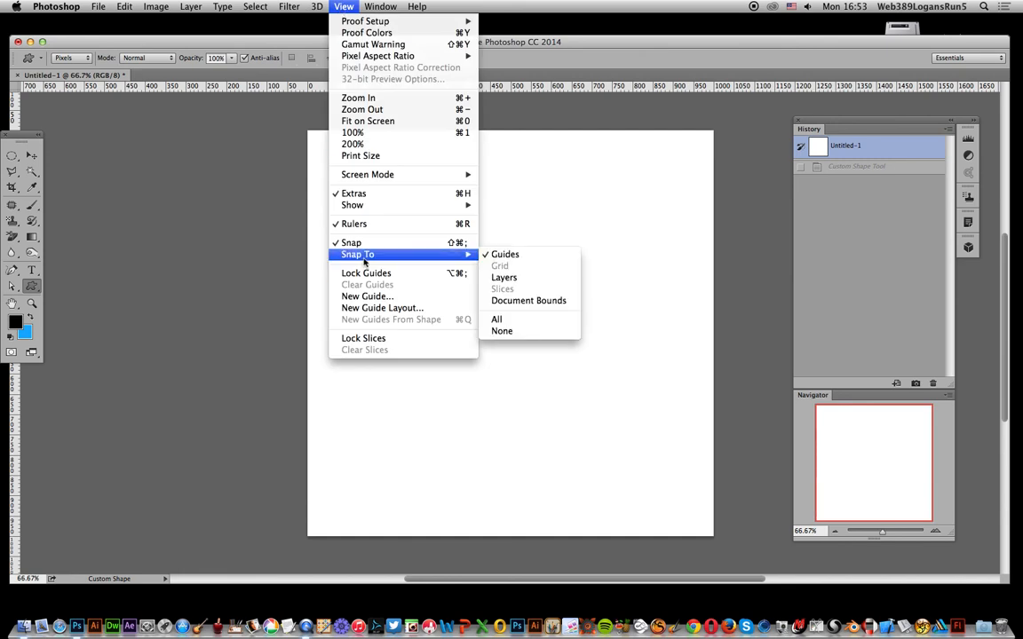
mouse_move(381, 309)
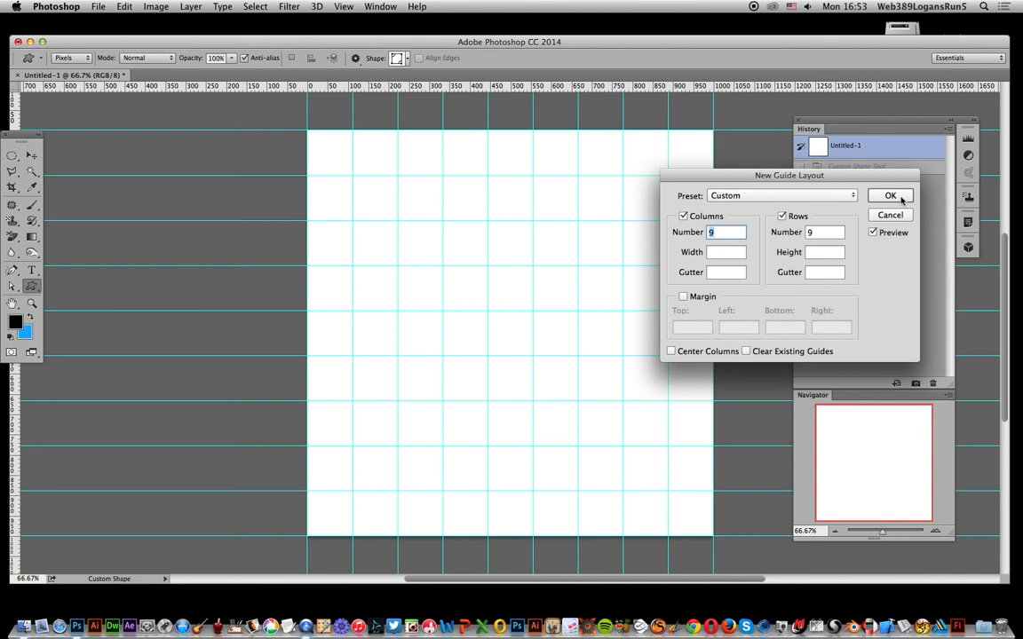
mouse_move(586, 183)
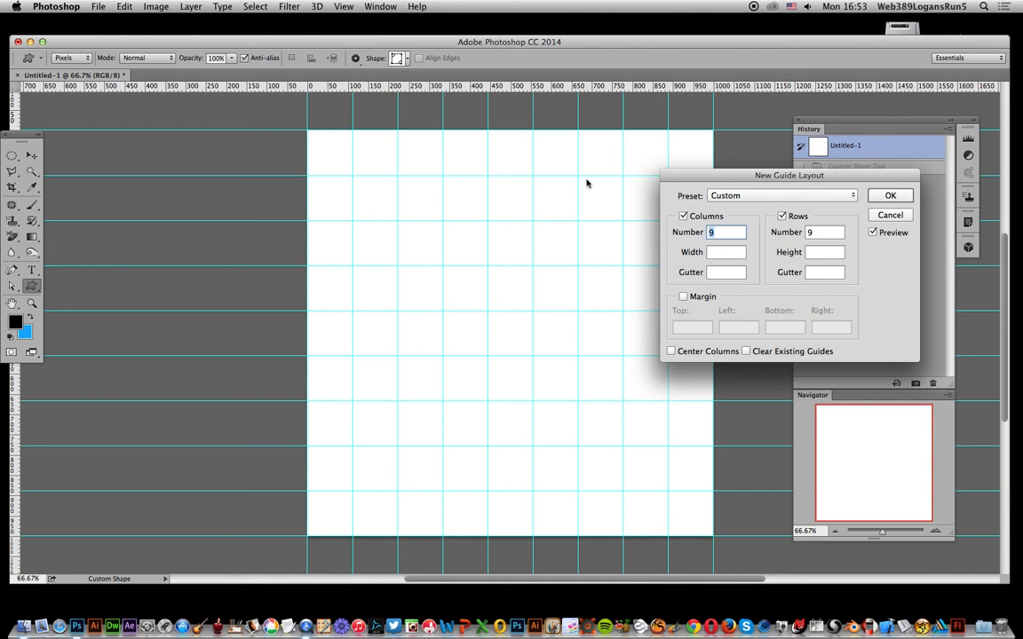
click(889, 195)
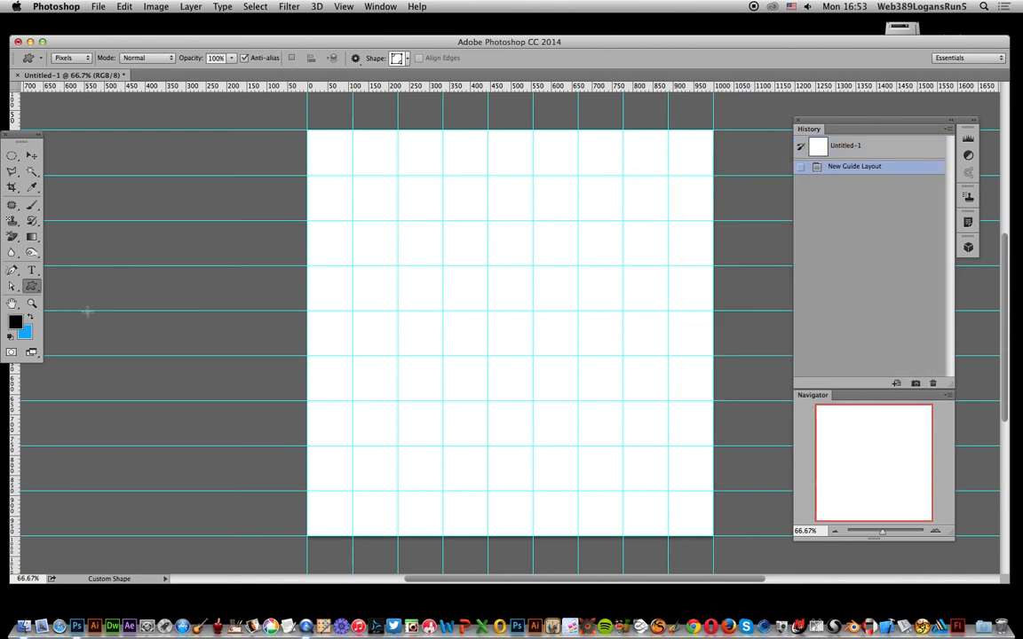
mouse_move(325, 18)
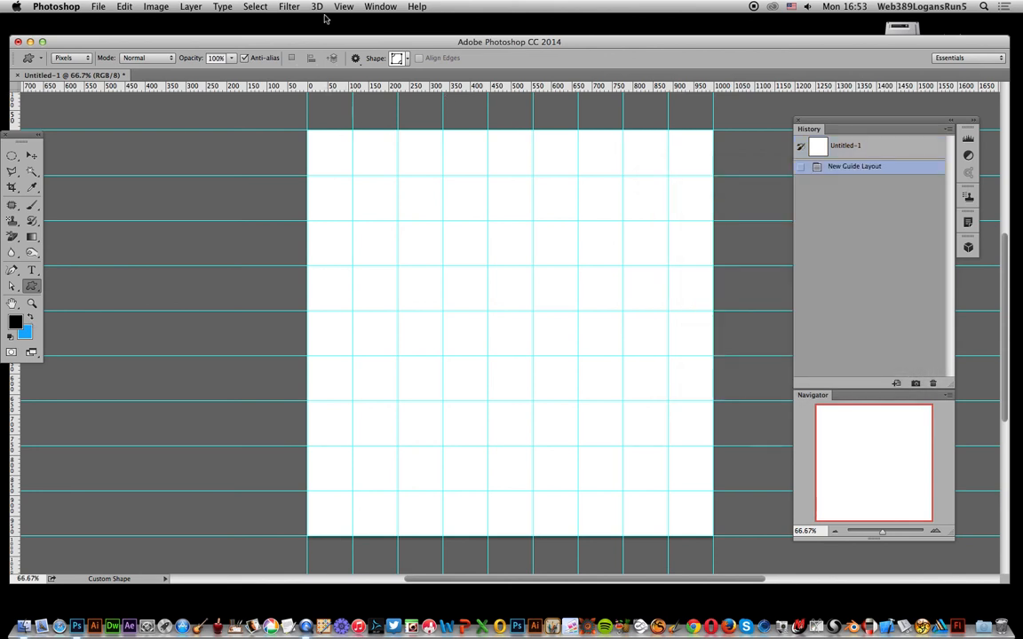
click(344, 7)
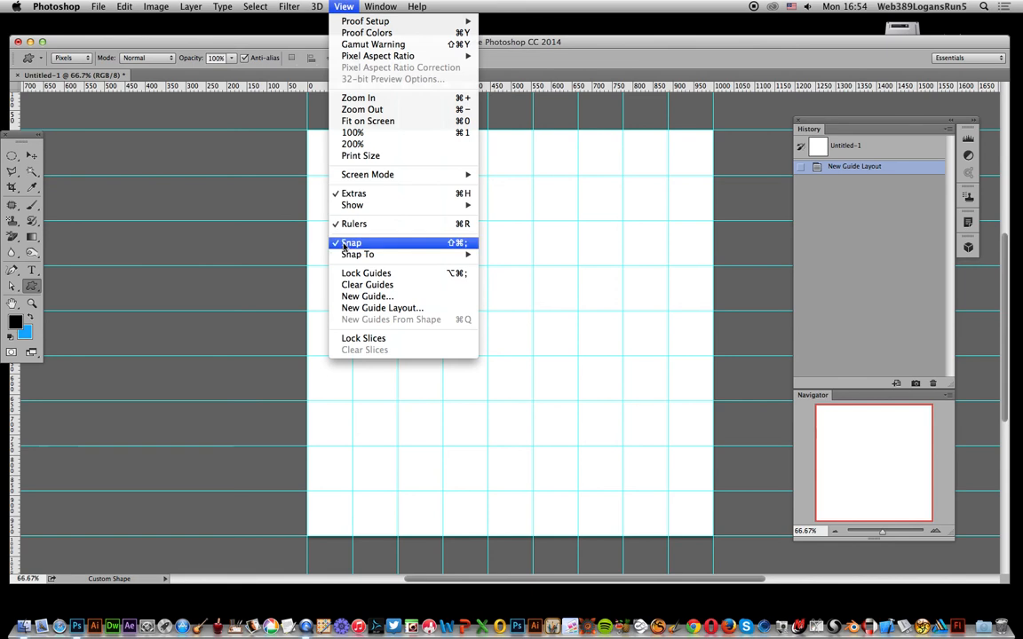
mouse_move(413, 249)
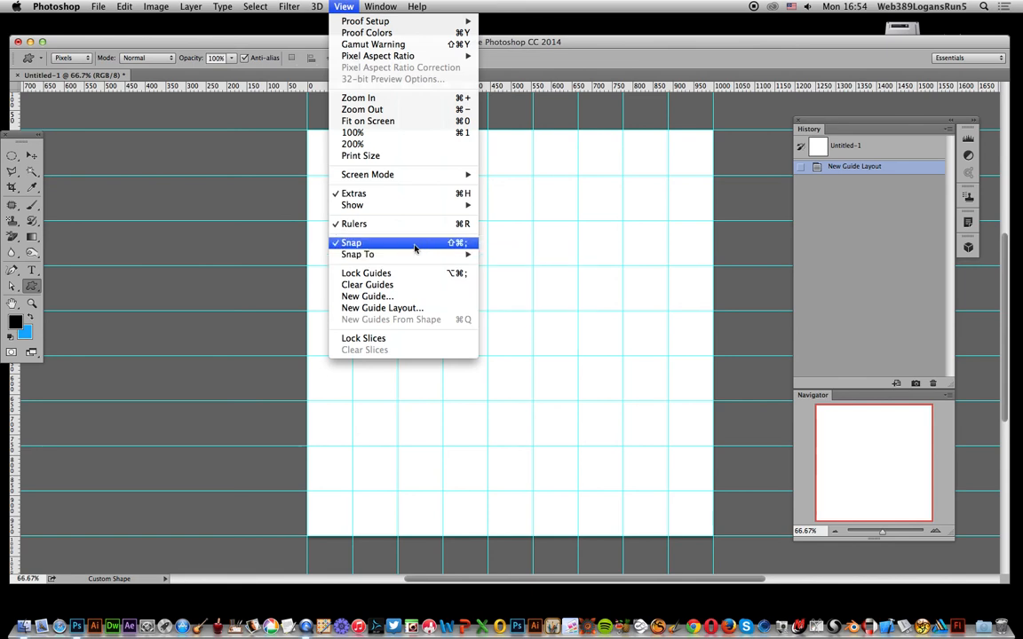
mouse_move(359, 255)
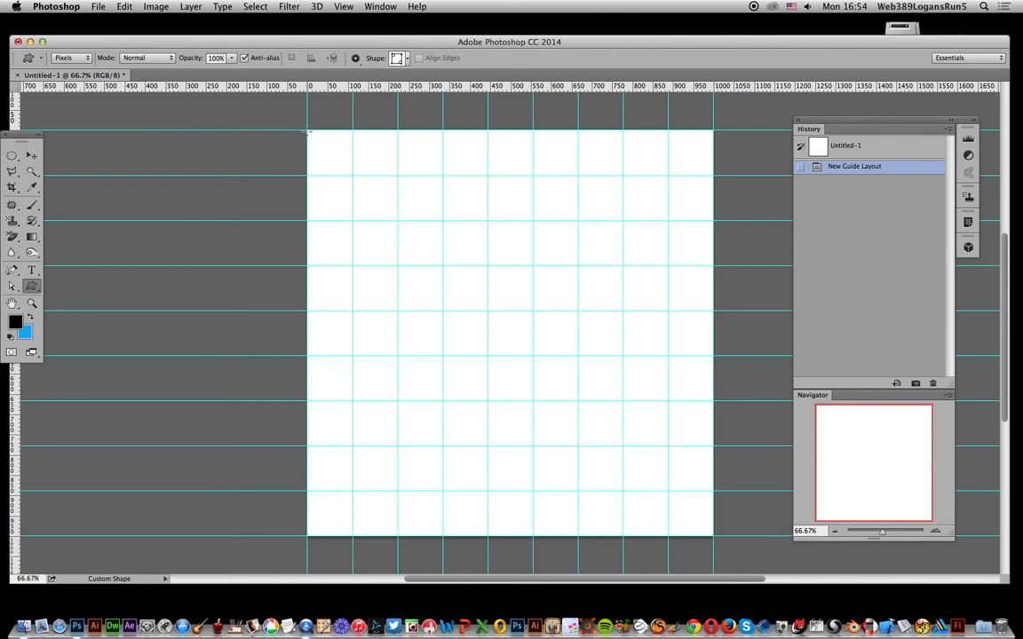
Snap five small custom frame shapes into the left-column cells from top to bottom-left corner.
drag(309, 132, 346, 177)
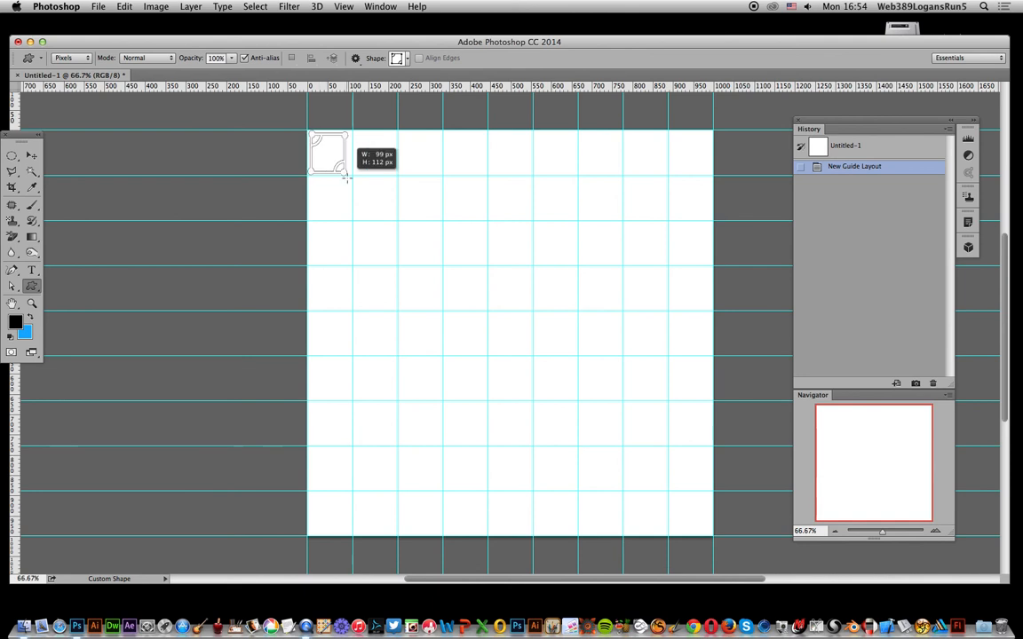
drag(311, 138, 351, 178)
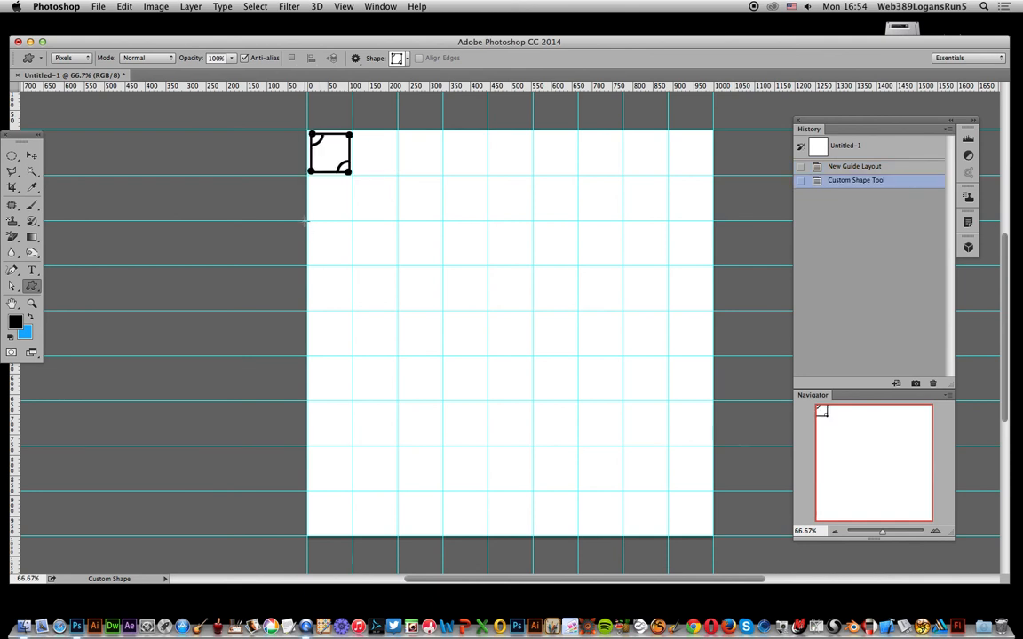
drag(309, 222, 352, 264)
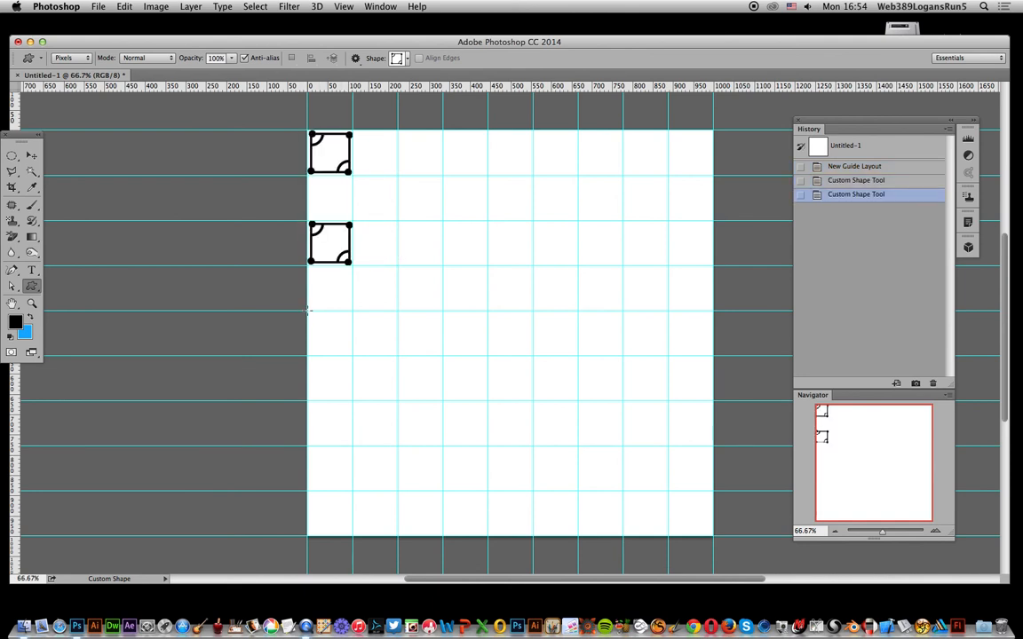
drag(309, 311, 352, 355)
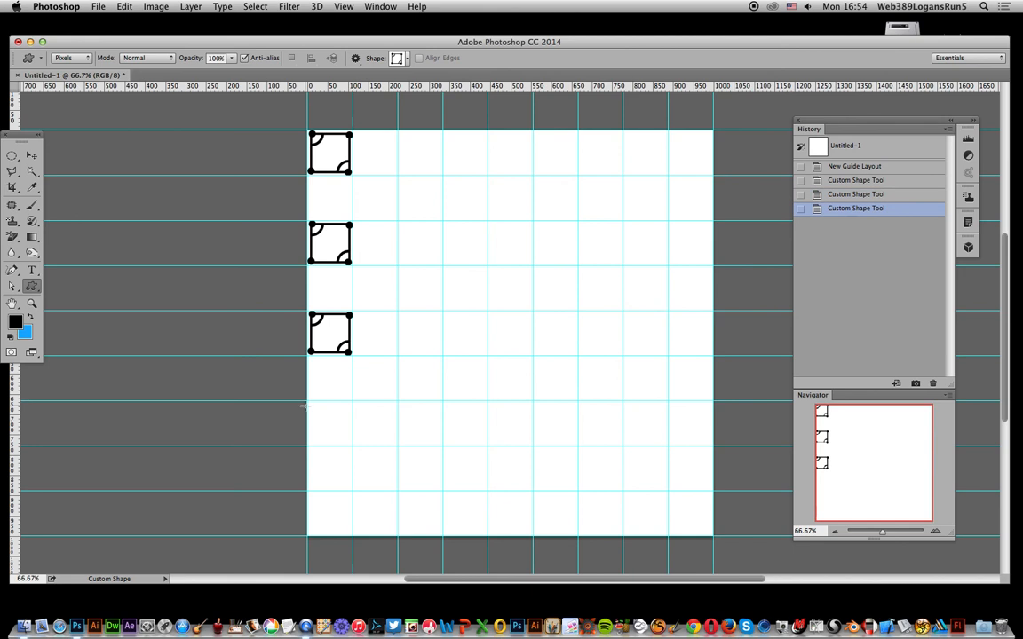
drag(309, 402, 351, 447)
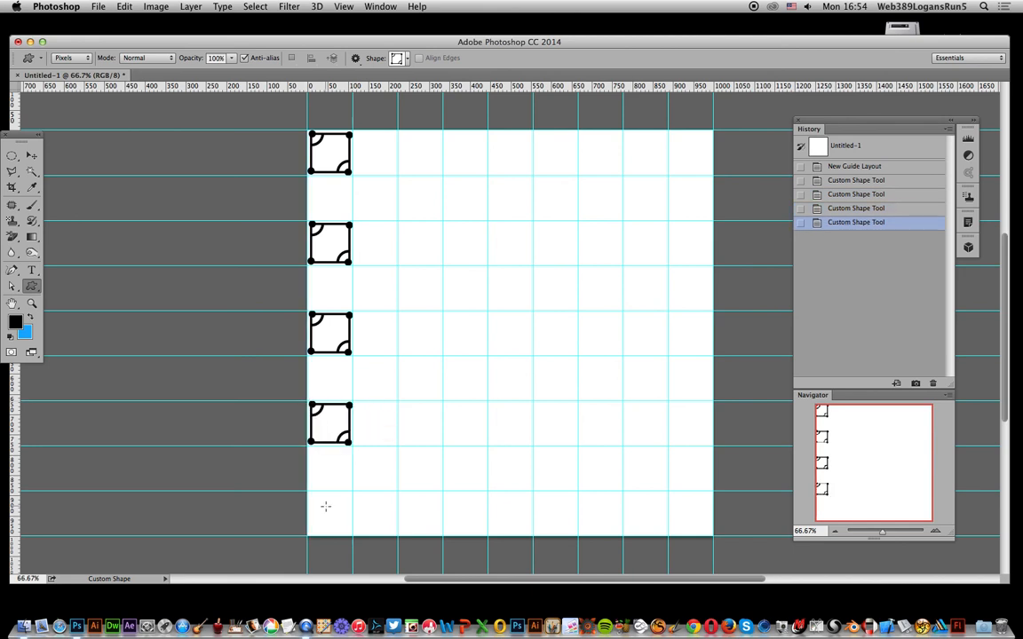
drag(309, 493, 351, 533)
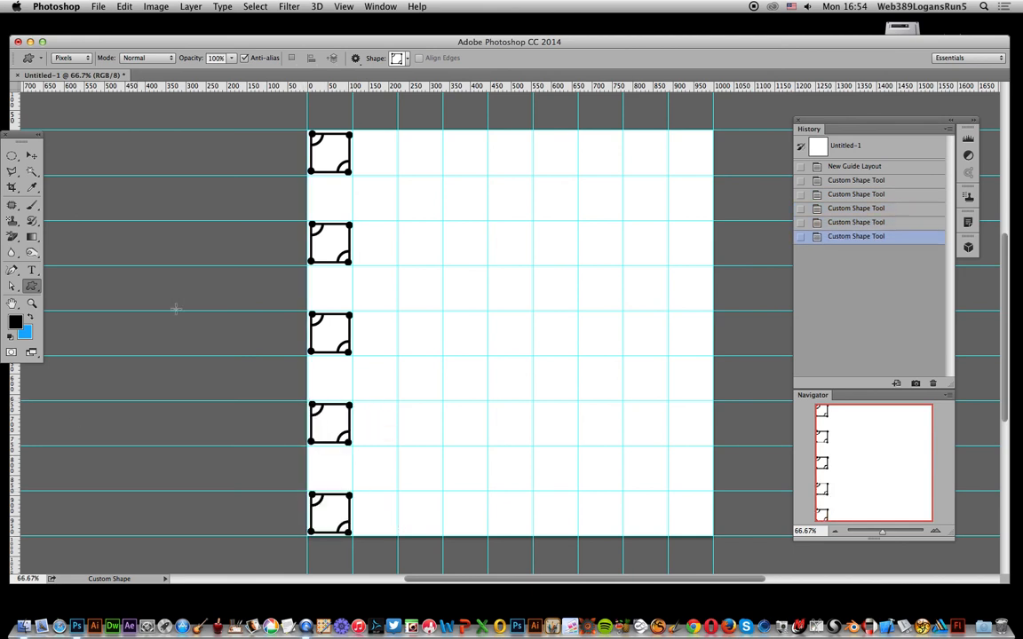
Continue small snapped frames along the bottom row and at the border's inner corner.
drag(398, 494, 443, 537)
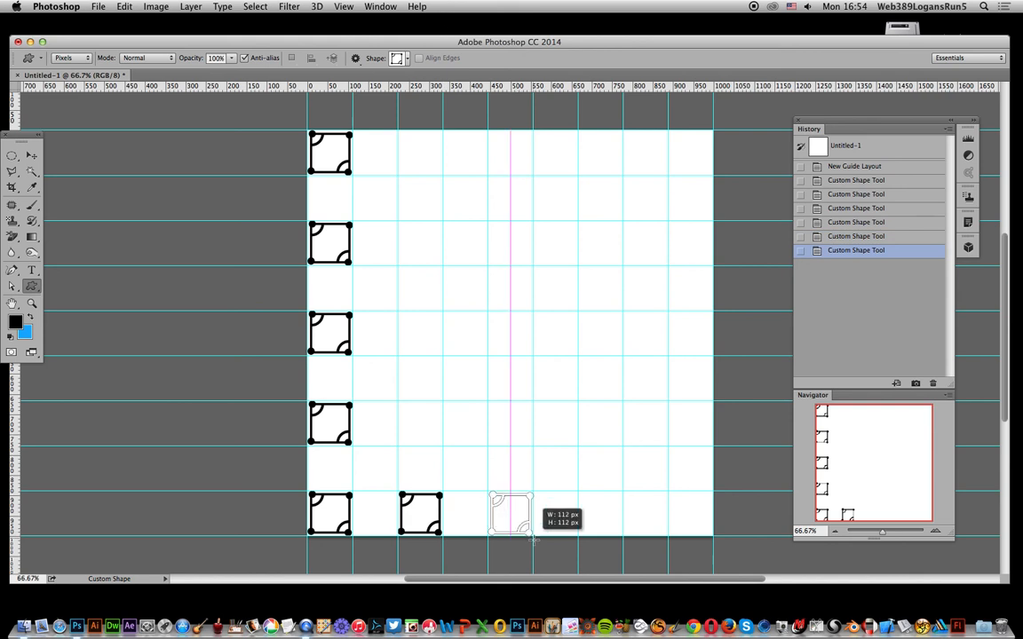
drag(490, 494, 533, 536)
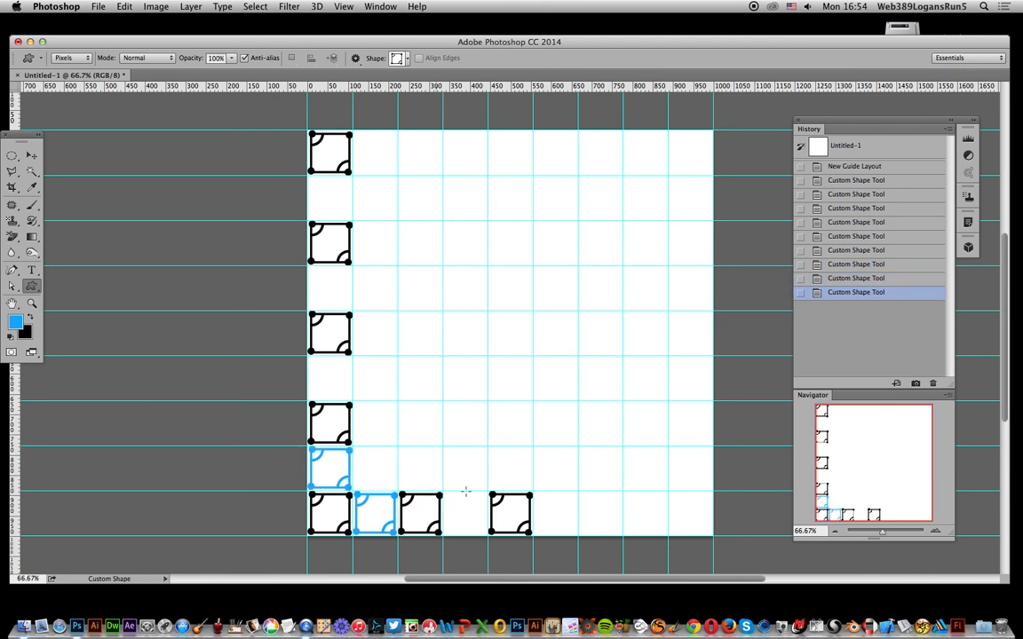
drag(443, 490, 488, 533)
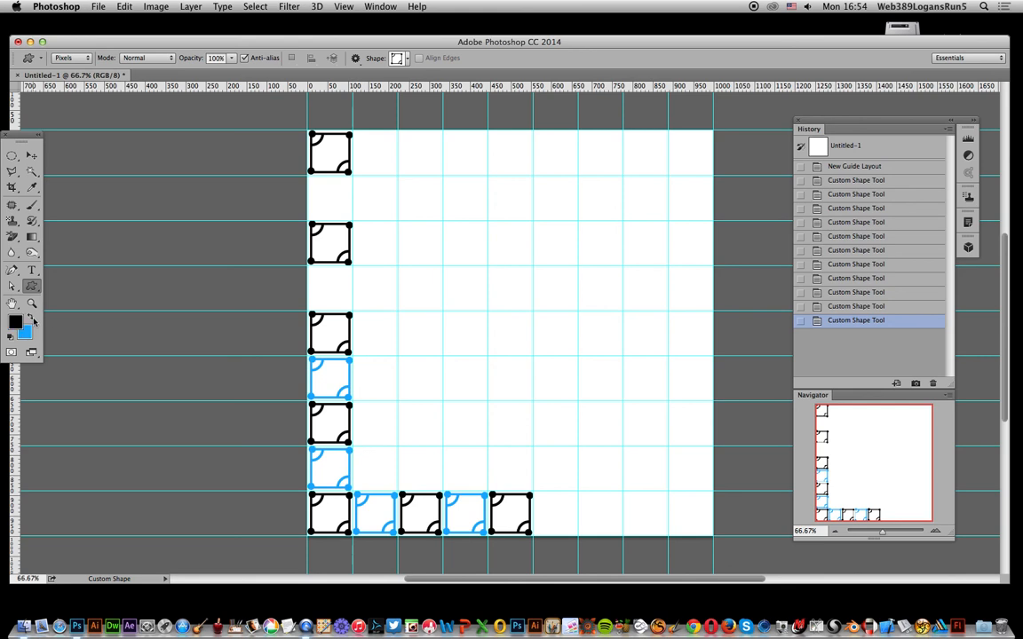
drag(353, 453, 394, 494)
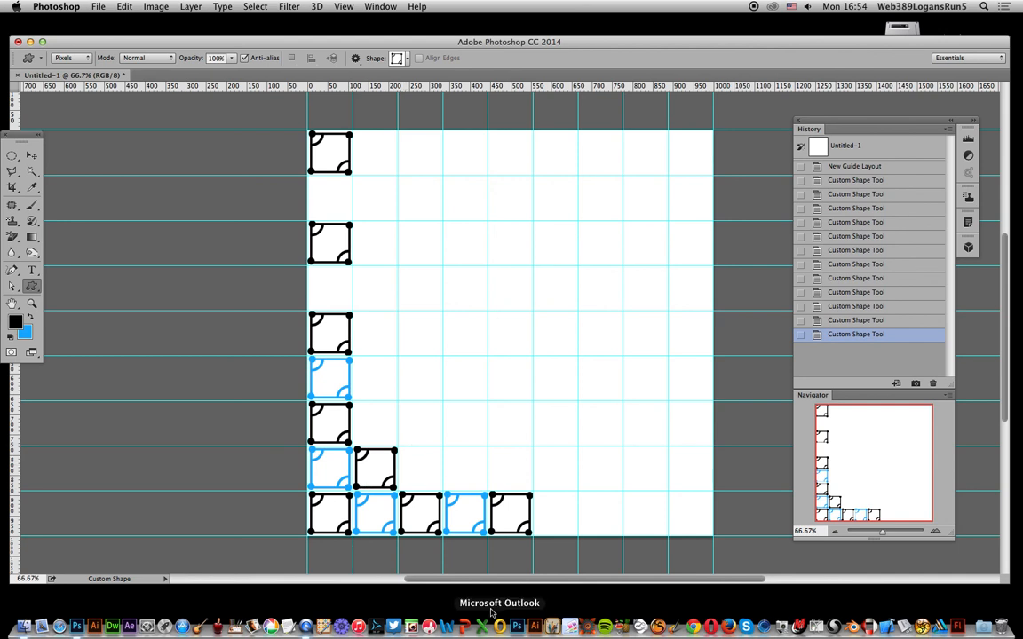
mouse_move(229, 96)
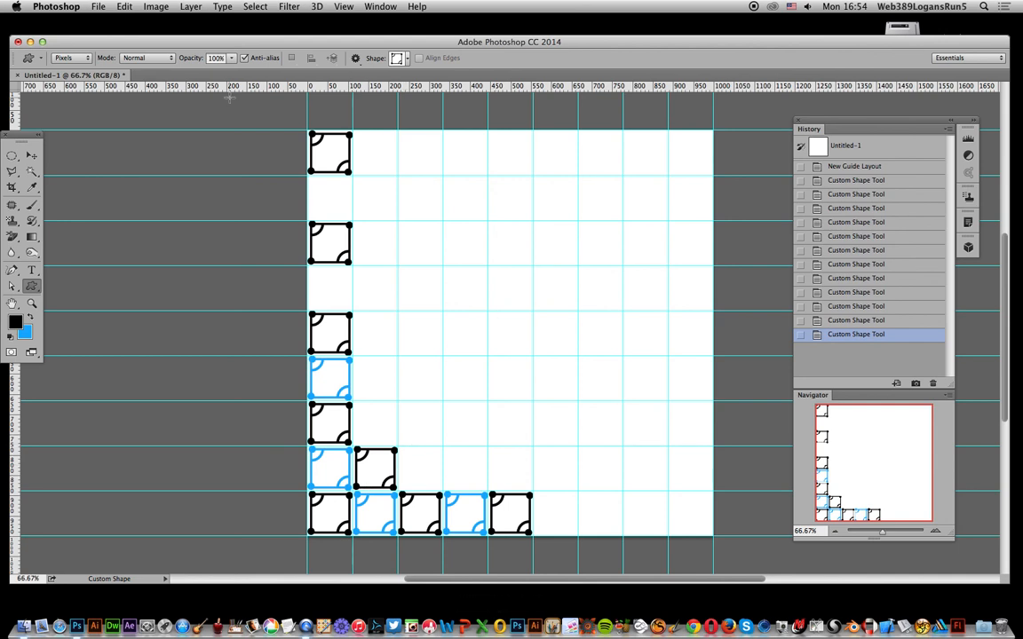
mouse_move(347, 279)
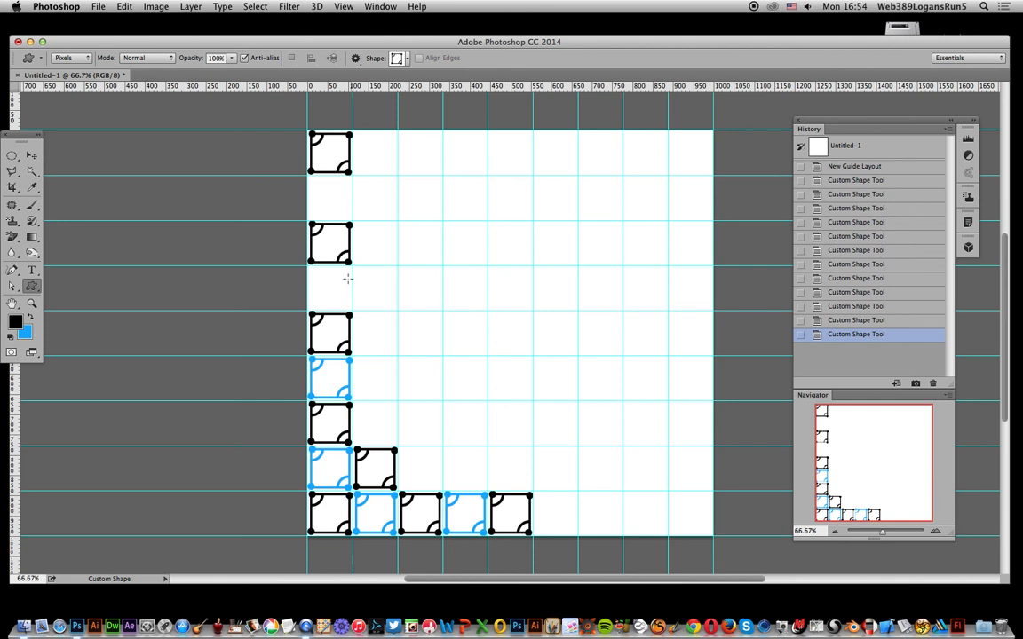
mouse_move(461, 327)
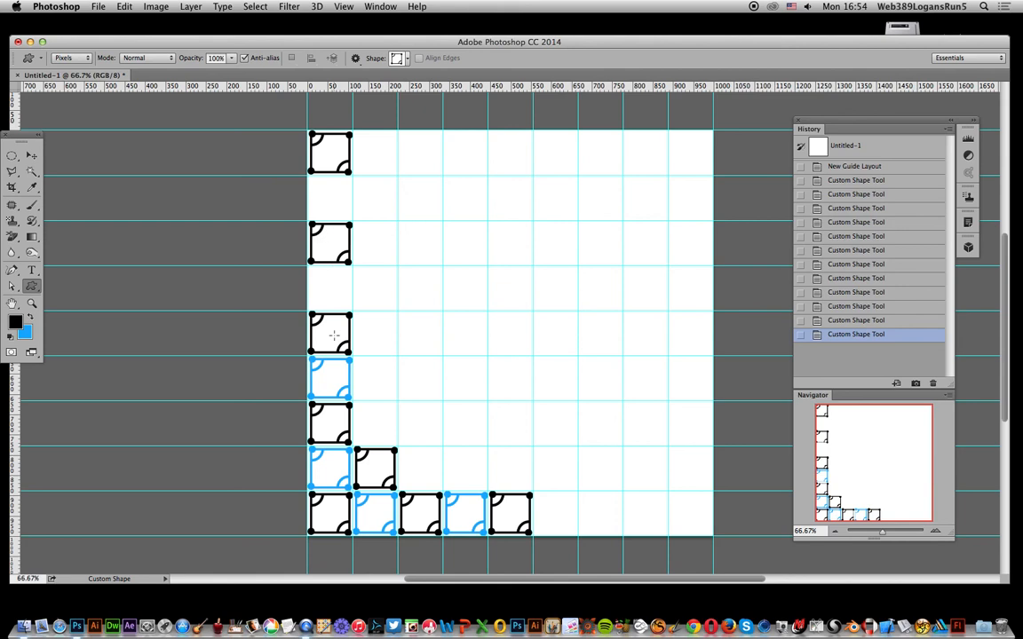
mouse_move(344, 359)
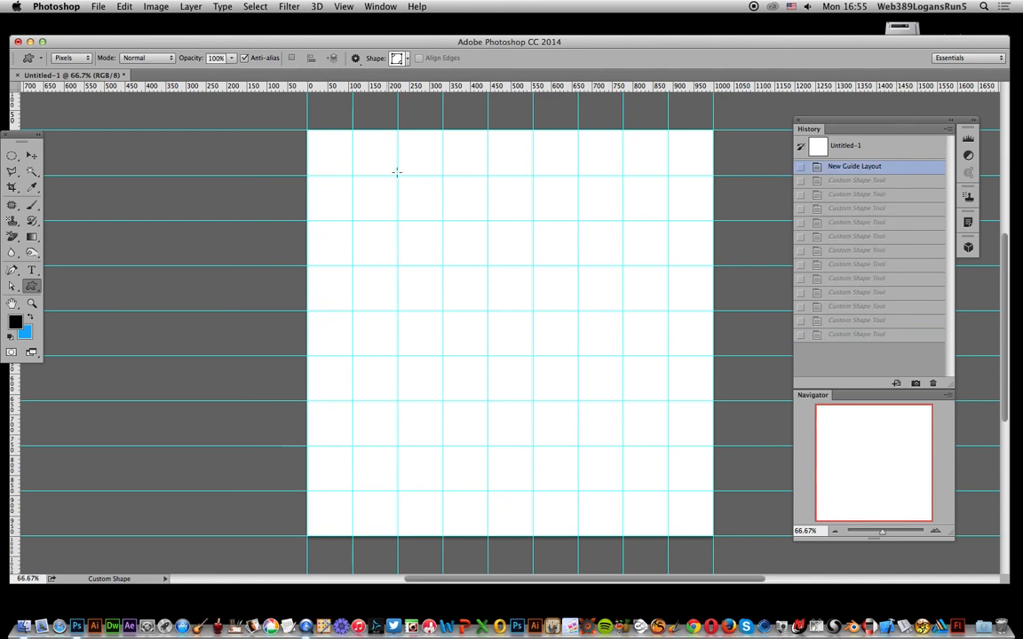
Snap three 2×2-cell frames down the left column with offset frames overlapping the lower two.
drag(309, 134, 377, 201)
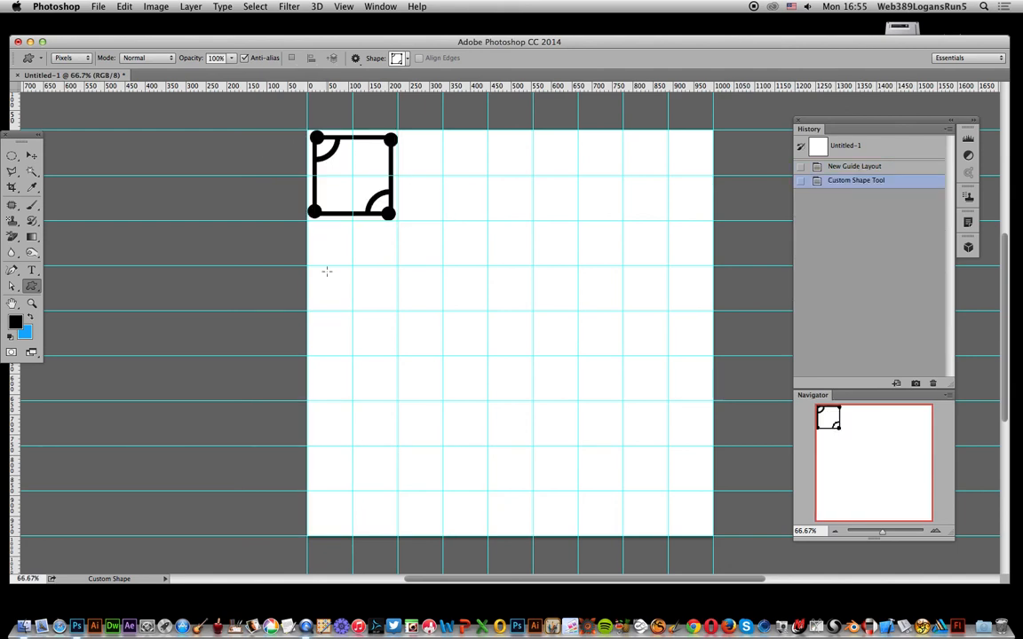
drag(309, 270, 397, 359)
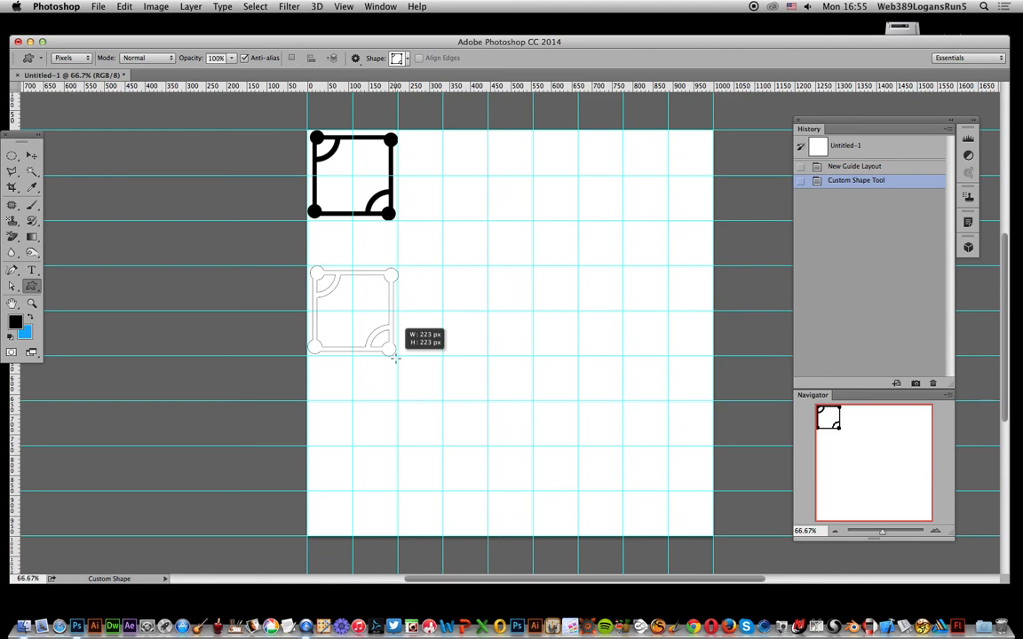
drag(309, 405, 398, 493)
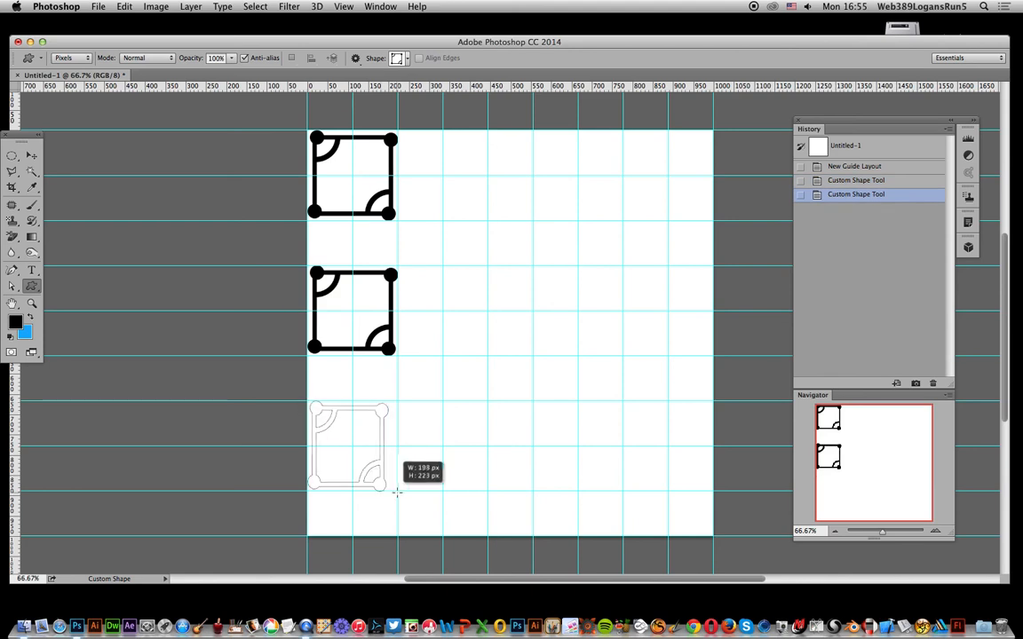
drag(309, 409, 401, 486)
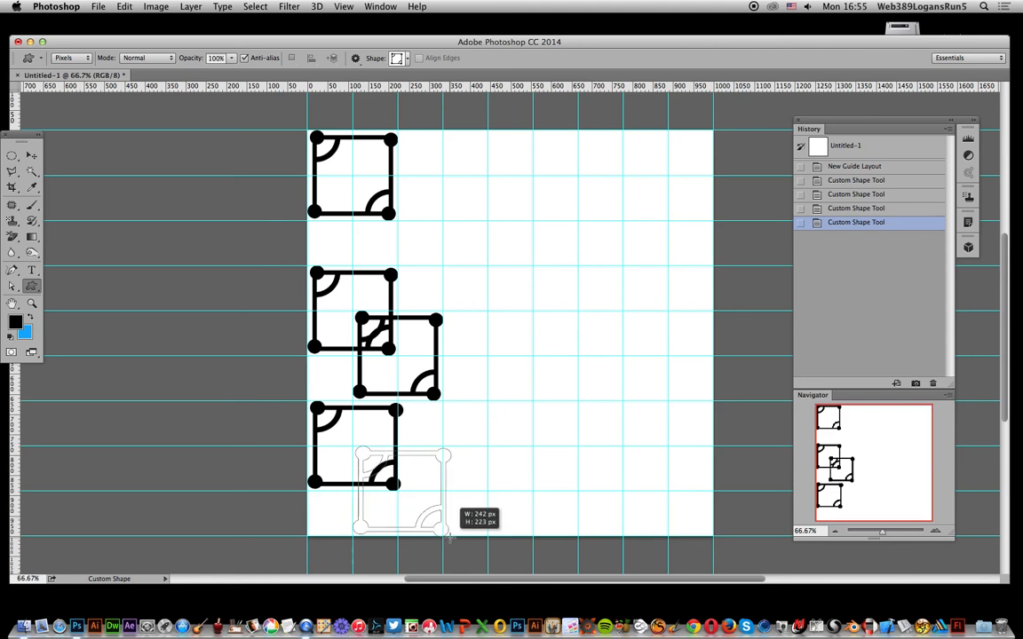
drag(355, 453, 448, 532)
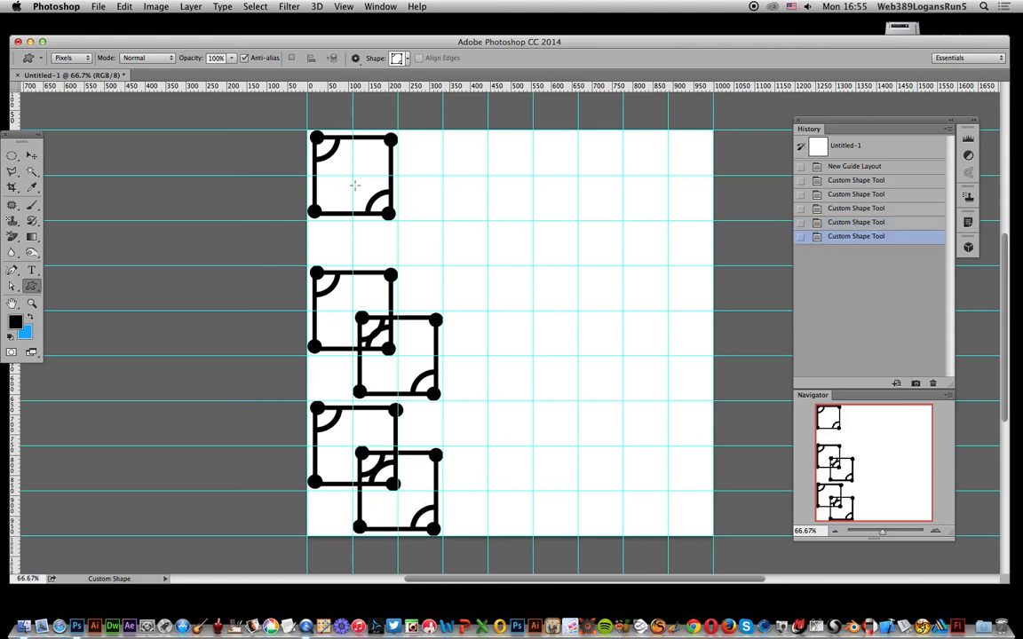
mouse_move(447, 266)
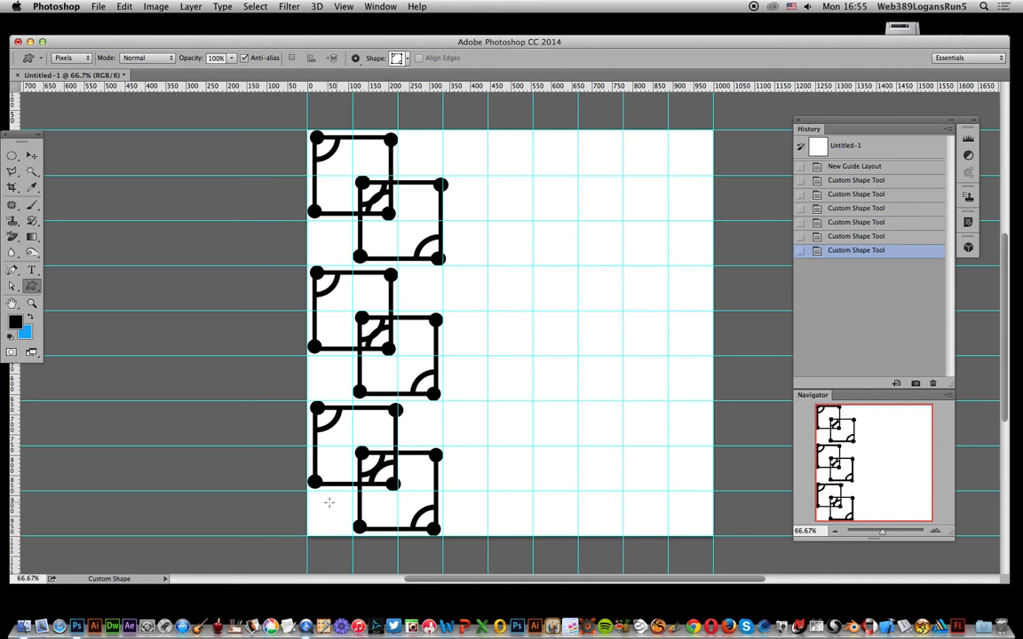
mouse_move(450, 440)
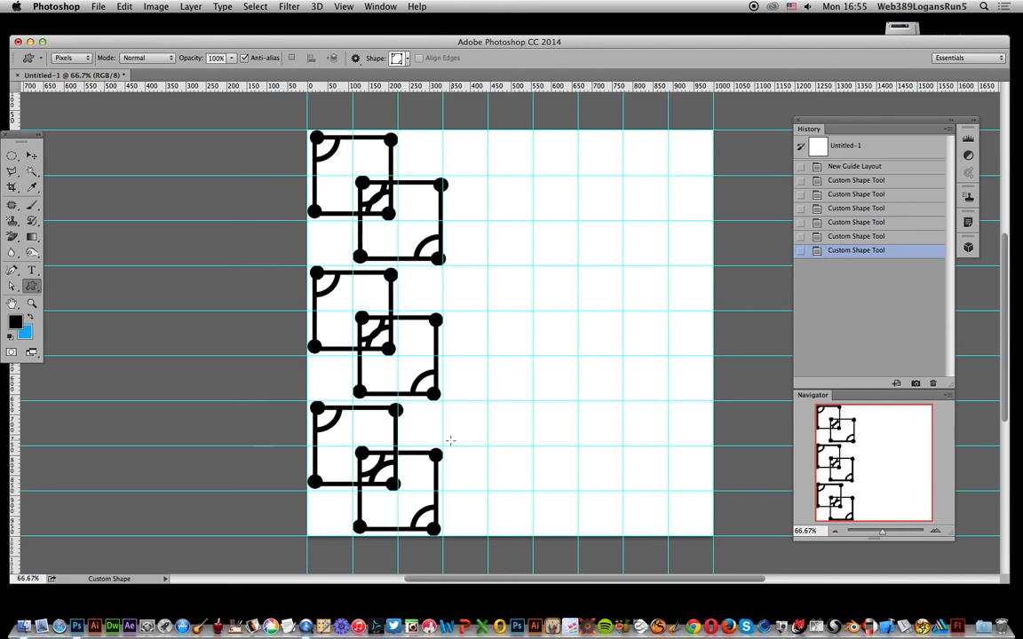